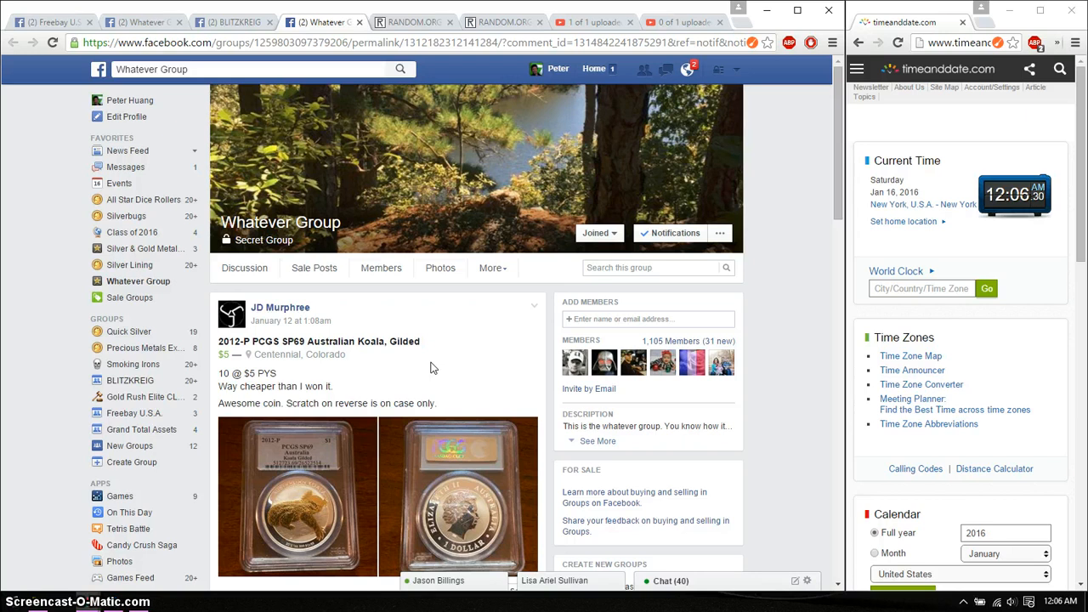
- Scroll down the Facebook coin sale thread to the ten-name participant list and the 'live' comment
{"action": "scroll", "scroll_direction": "down", "scroll_amount": 3}
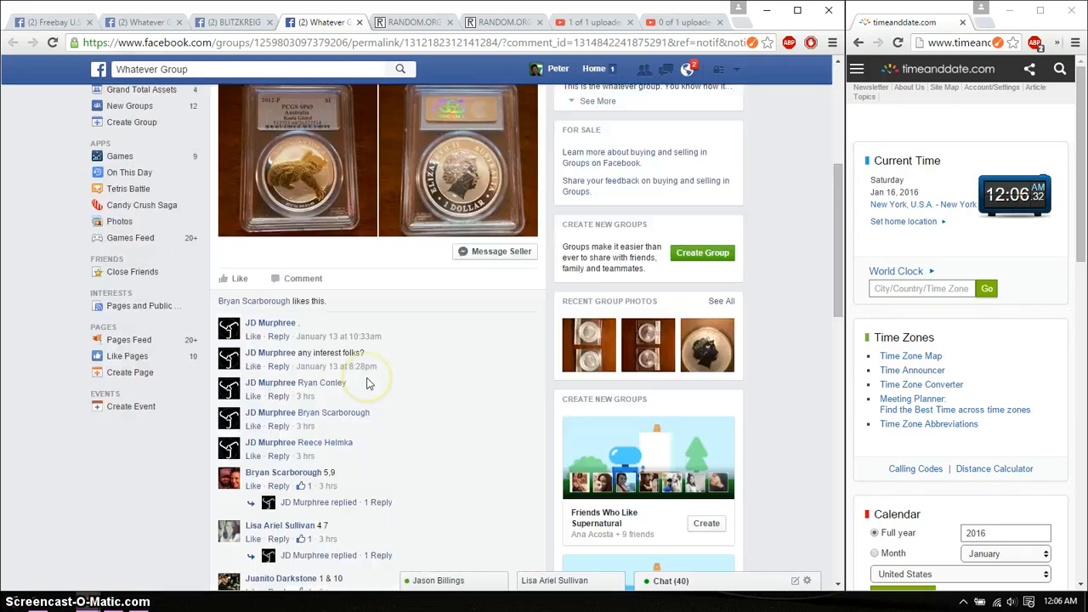
{"action": "scroll", "scroll_direction": "down", "scroll_amount": 3}
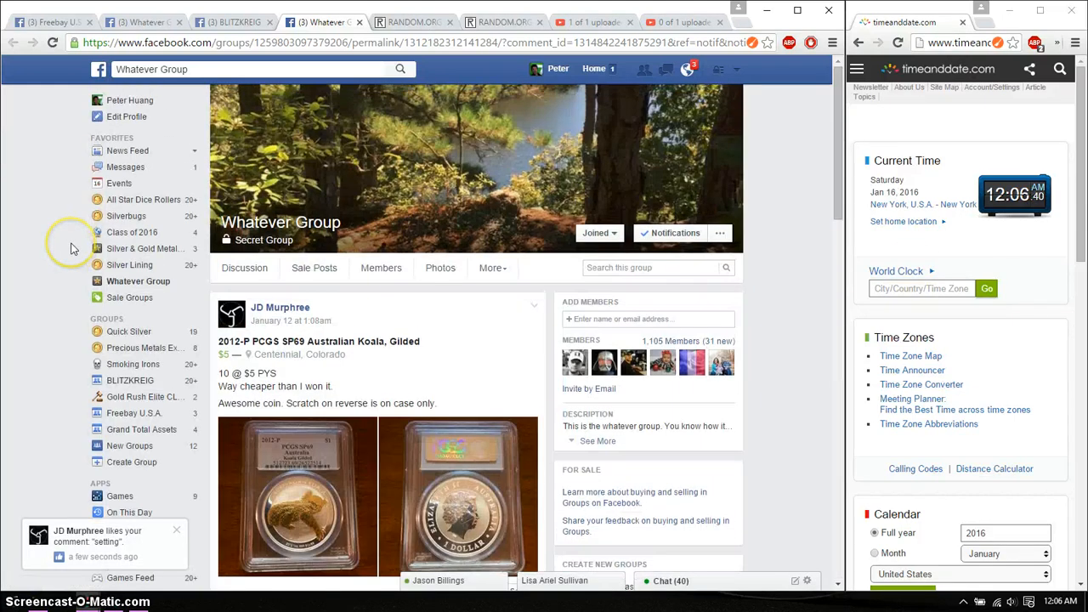
{"action": "scroll", "scroll_direction": "down", "scroll_amount": 3}
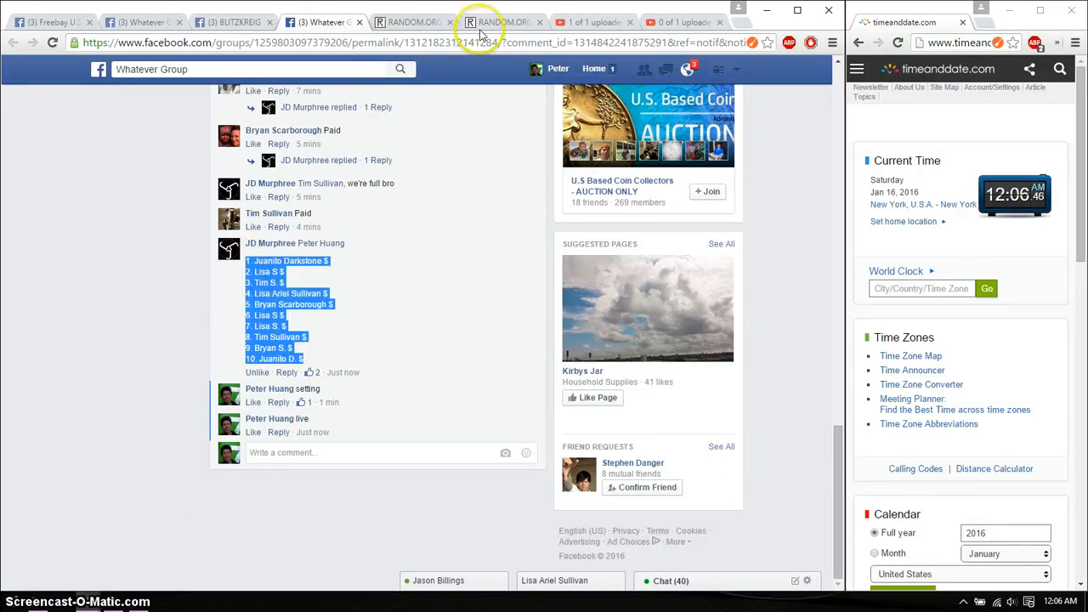
- Go to RANDOM.ORG's List Randomizer via Lists & More with the ten-name list pasted in
{"action": "left_click", "coordinate": [501, 20]}
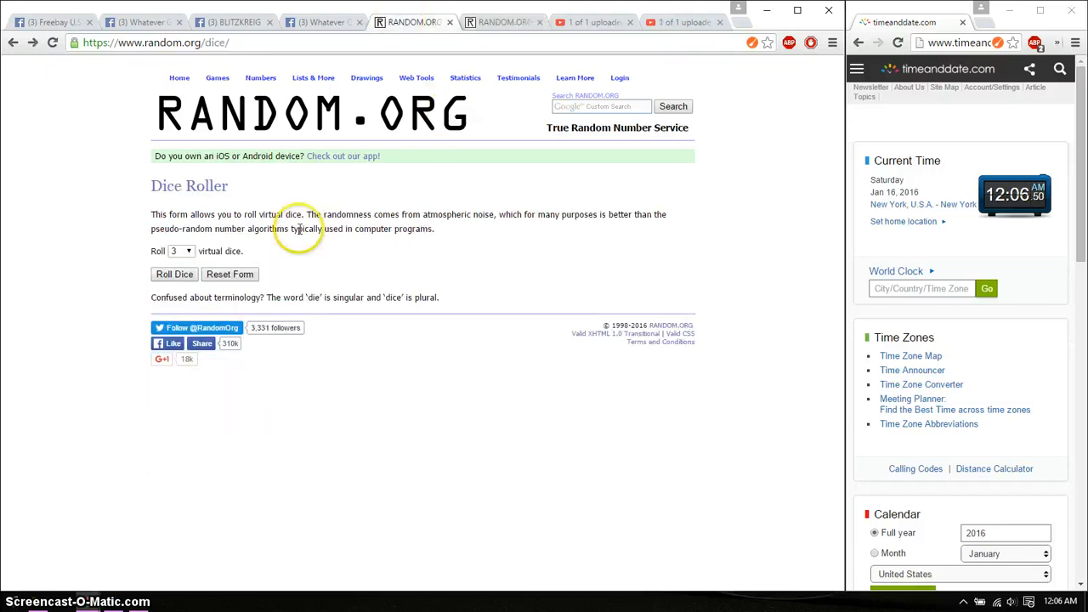
{"action": "left_click", "coordinate": [174, 274]}
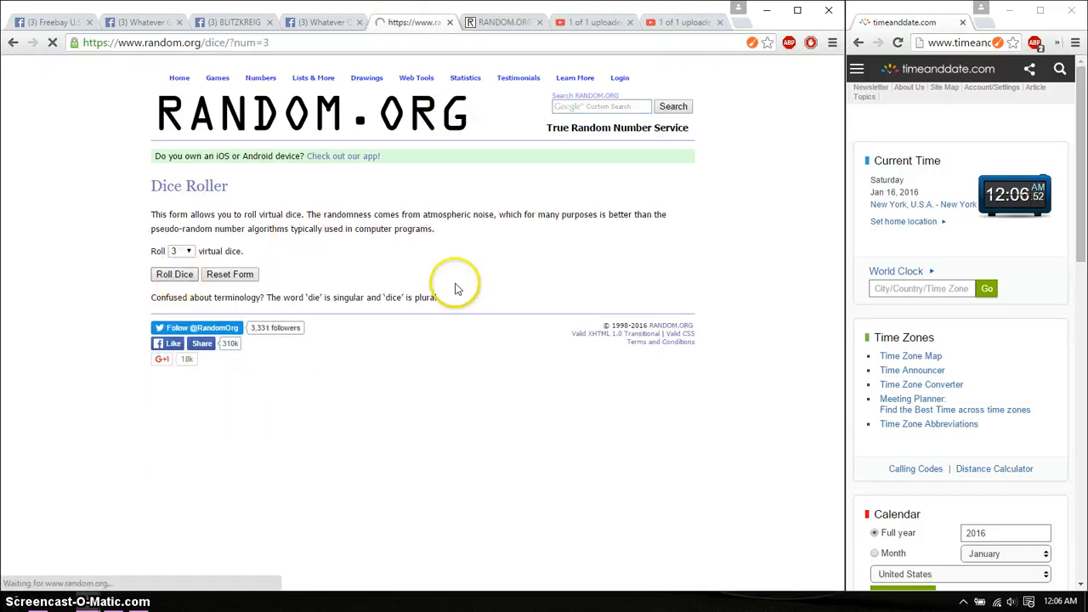
{"action": "left_click", "coordinate": [174, 274]}
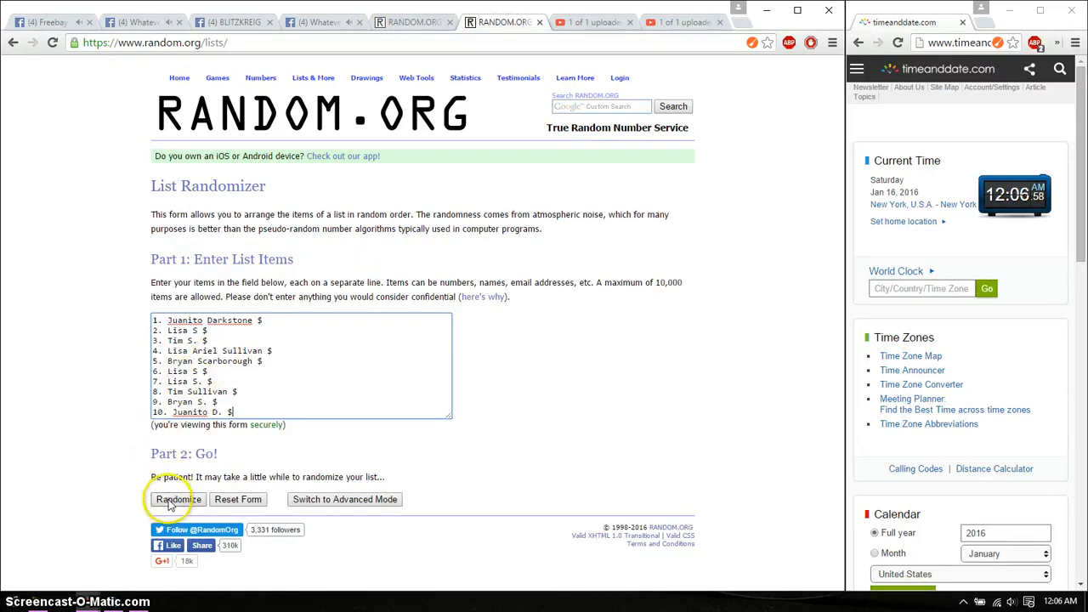
- Randomize the ten-name list, then shuffle it again until it has been randomized nine times
{"action": "left_click", "coordinate": [174, 500]}
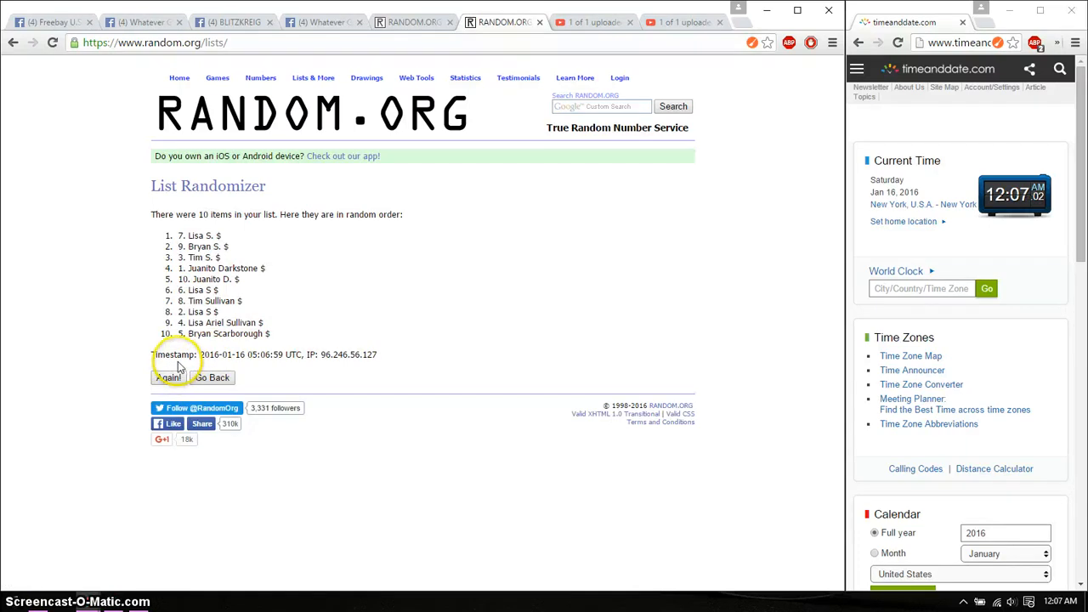
{"action": "left_click", "coordinate": [167, 378]}
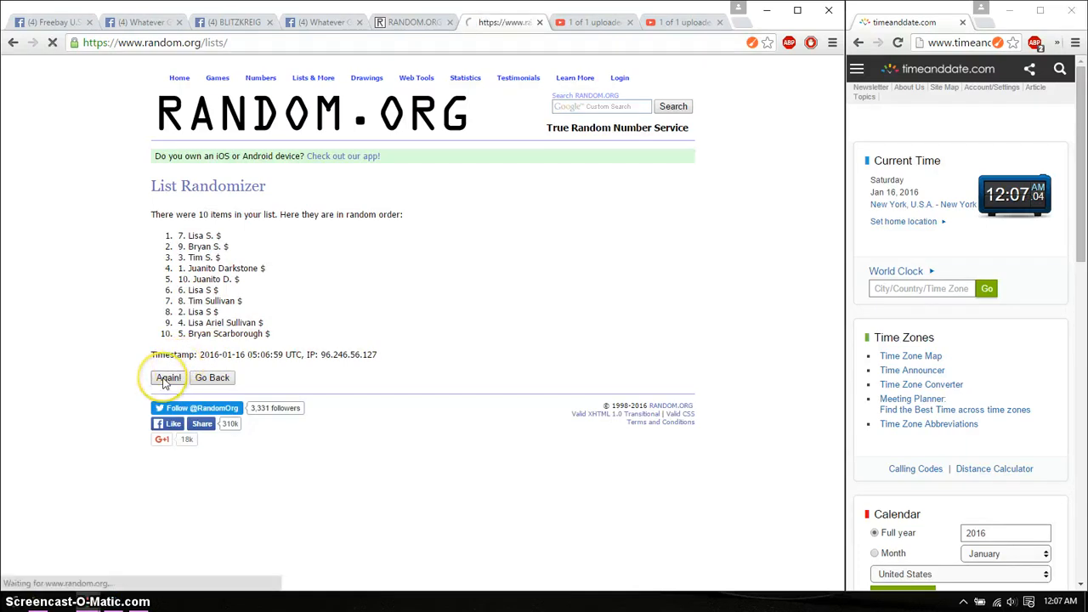
{"action": "left_click", "coordinate": [168, 377]}
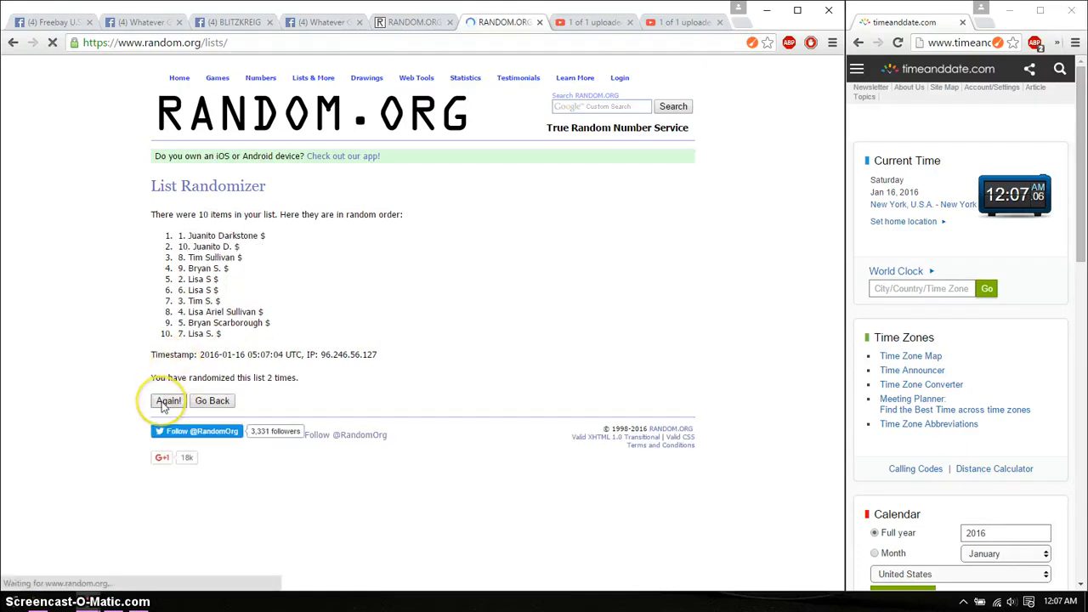
{"action": "left_click", "coordinate": [169, 401]}
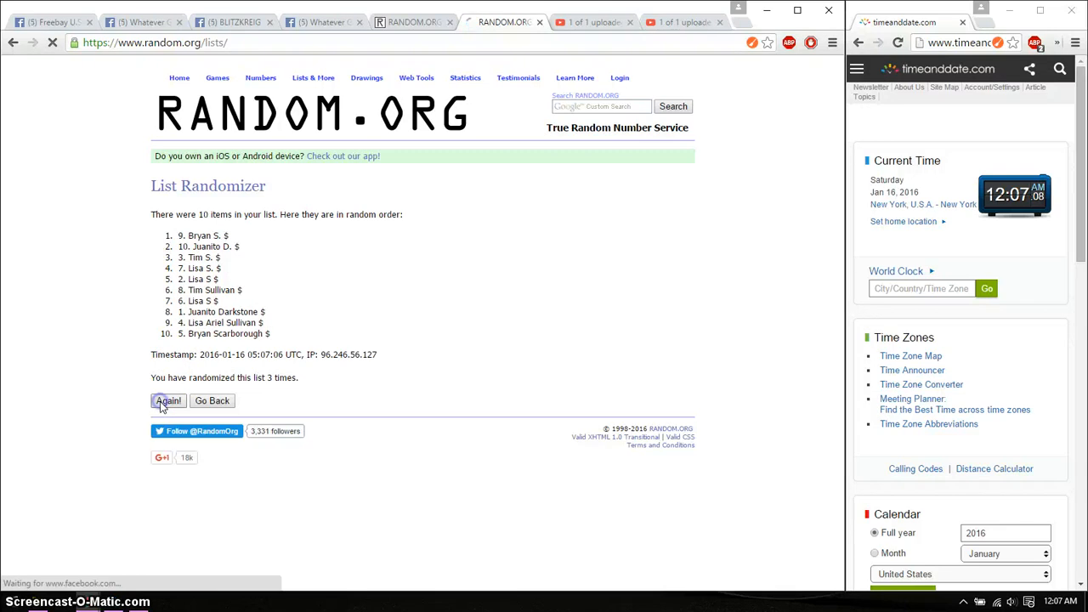
{"action": "left_click", "coordinate": [167, 401]}
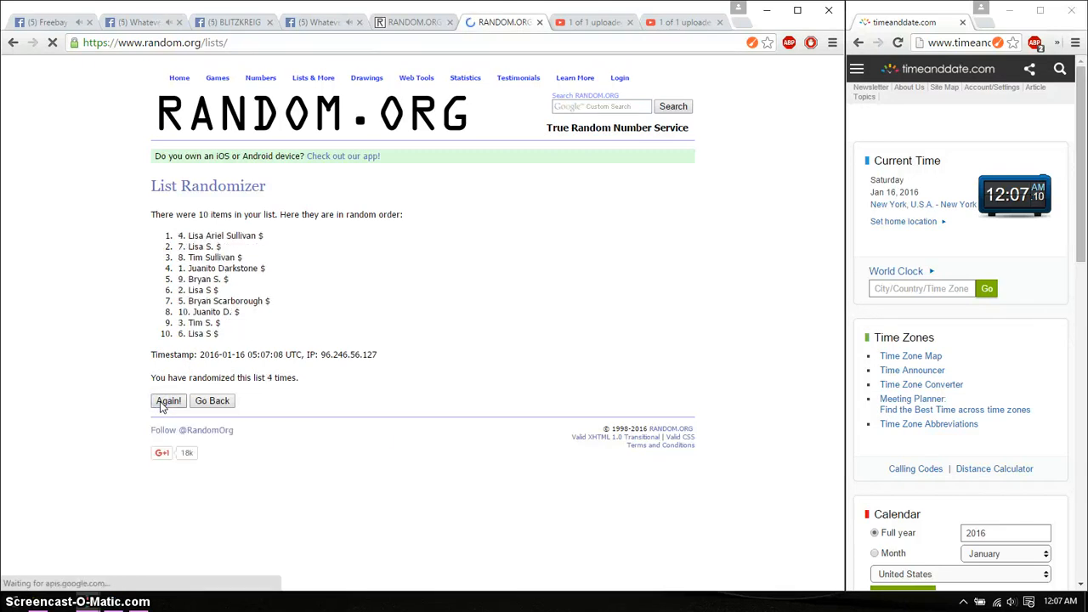
{"action": "left_click", "coordinate": [166, 402]}
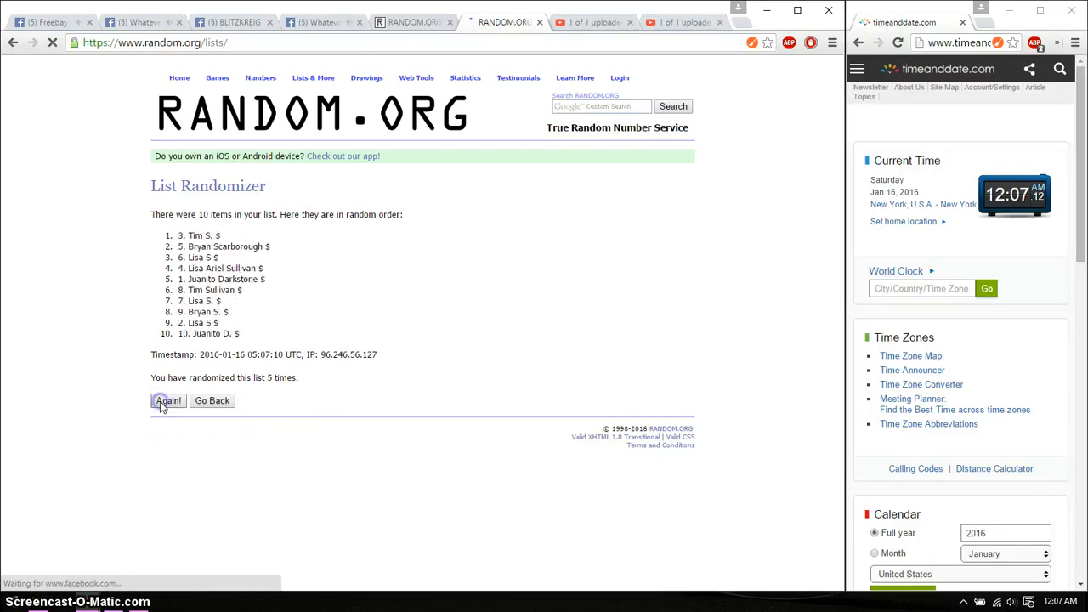
{"action": "left_click", "coordinate": [167, 401]}
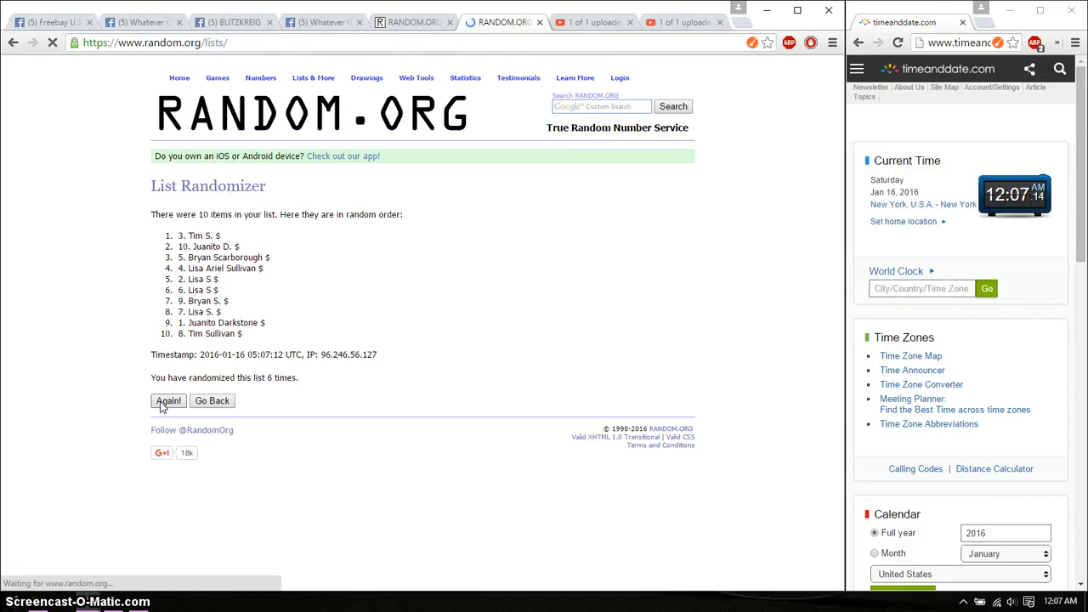
{"action": "left_click", "coordinate": [168, 401]}
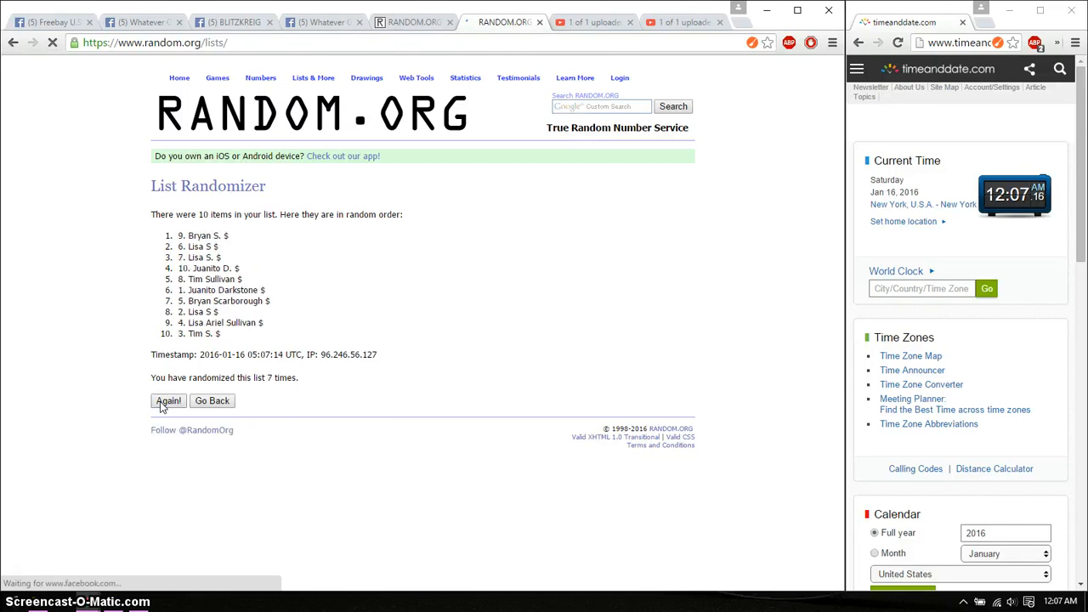
{"action": "left_click", "coordinate": [166, 401]}
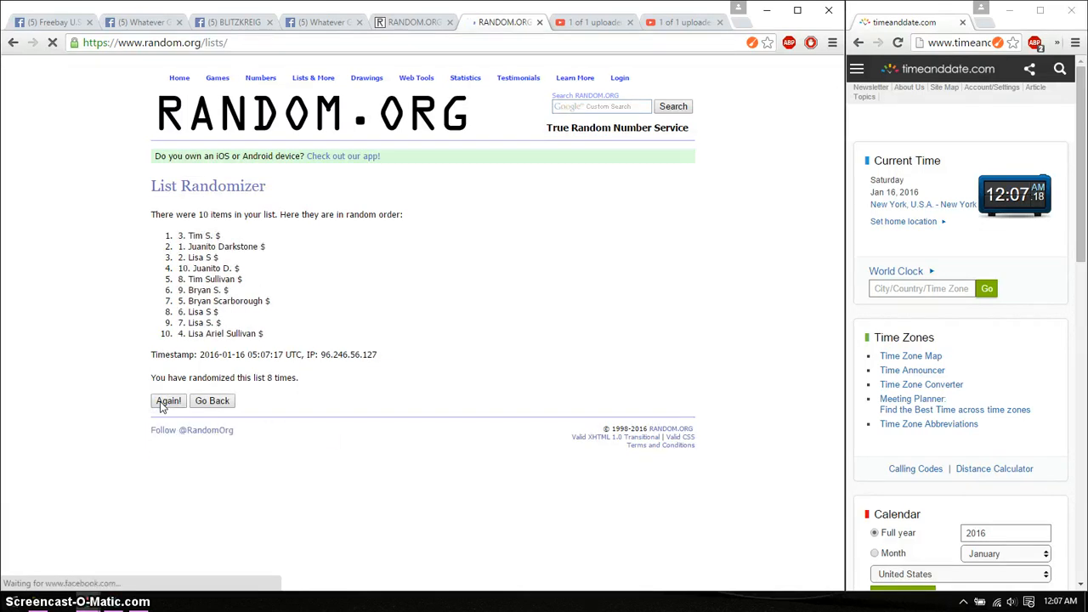
{"action": "left_click", "coordinate": [166, 401]}
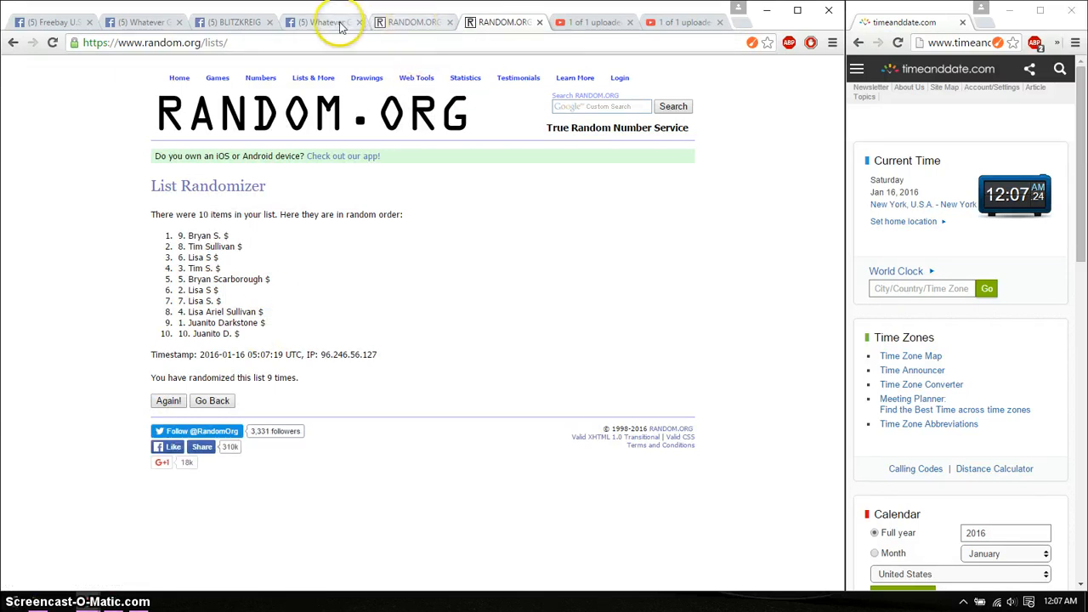
- Visit the Facebook thread for the 'good luck' comment and return to the RANDOM.ORG results
{"action": "left_click", "coordinate": [323, 20]}
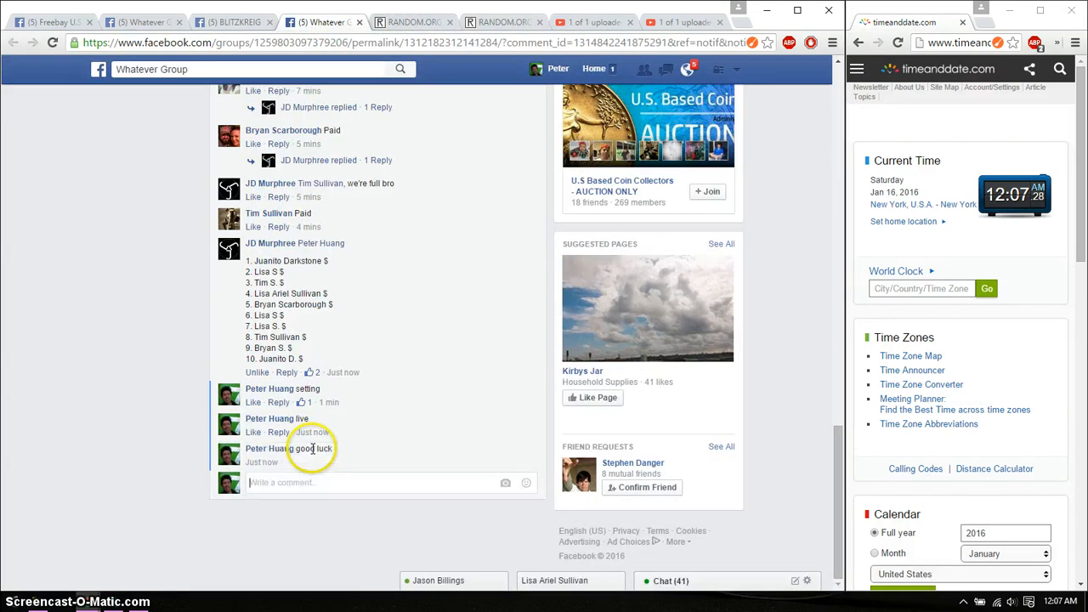
{"action": "left_click", "coordinate": [502, 20]}
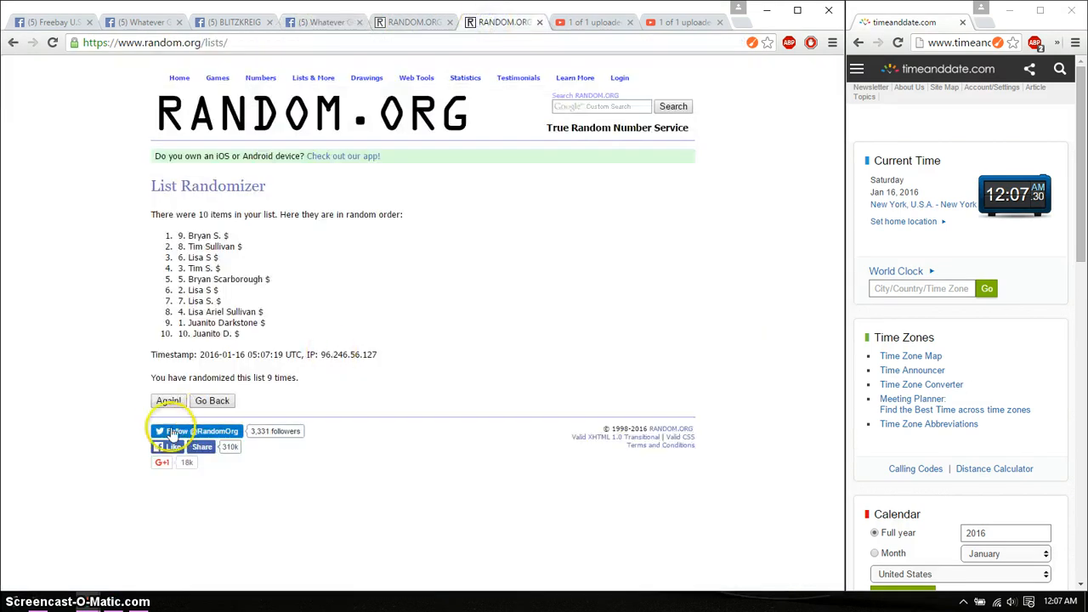
{"action": "left_click", "coordinate": [168, 401]}
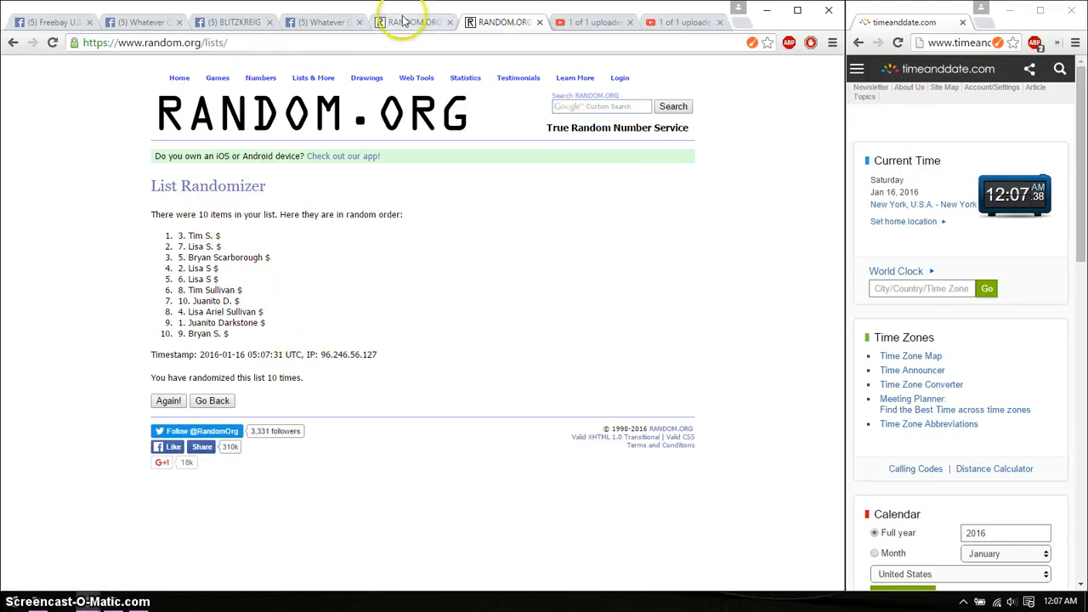
{"action": "left_click", "coordinate": [323, 21]}
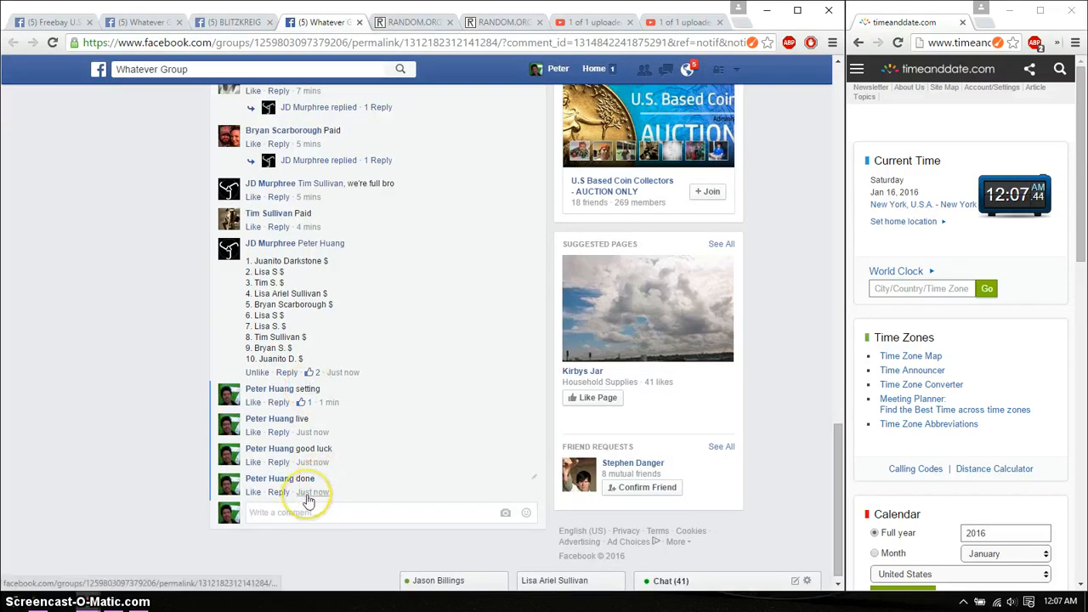
{"action": "mouse_move", "coordinate": [313, 493]}
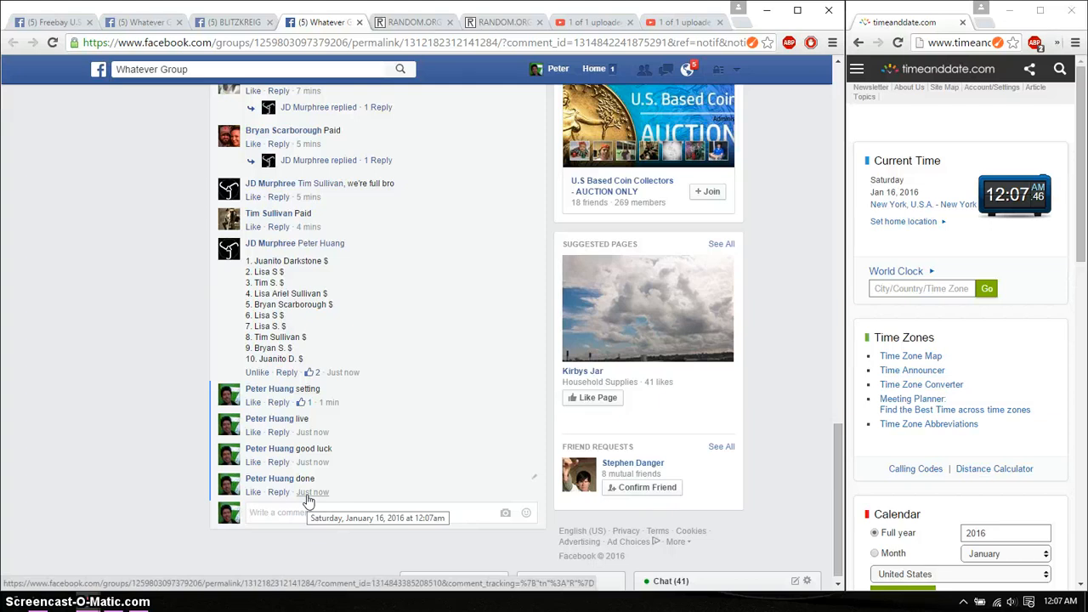